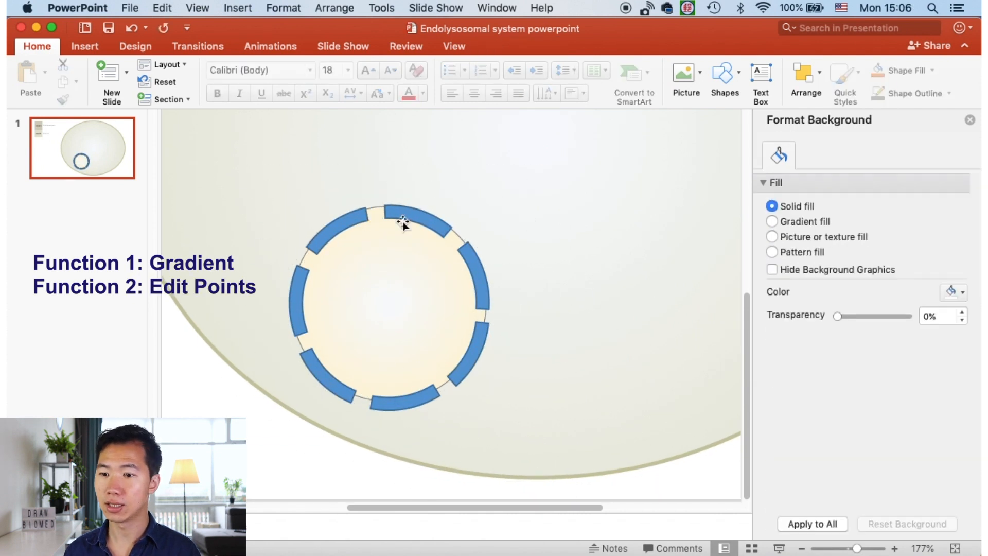
# Step: Select the nucleus circle to give it a radial gradient fill
pyautogui.click(378, 226)
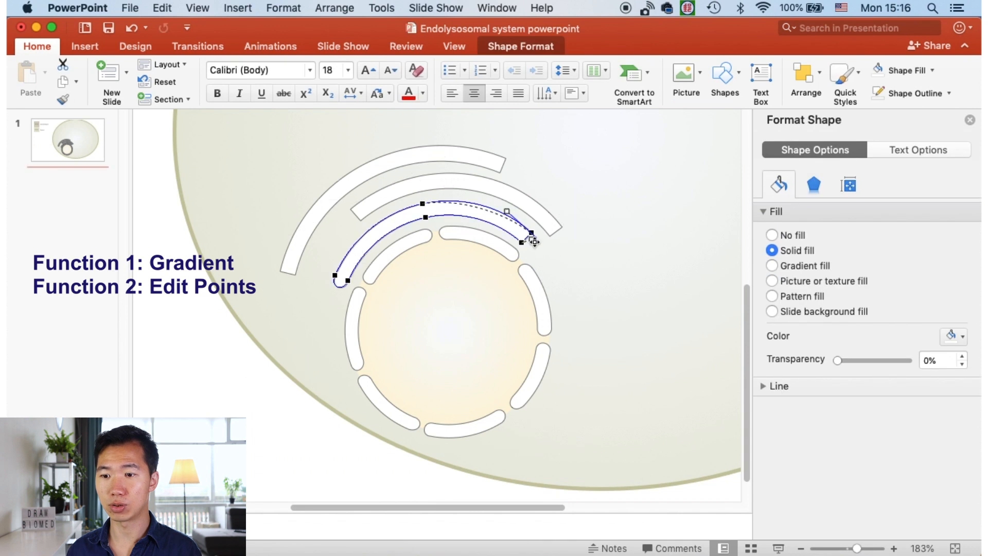
# Step: Bend the new ER arc into a curved sheet arching over the nucleus
pyautogui.moveTo(532, 240); pyautogui.dragTo(472, 214)
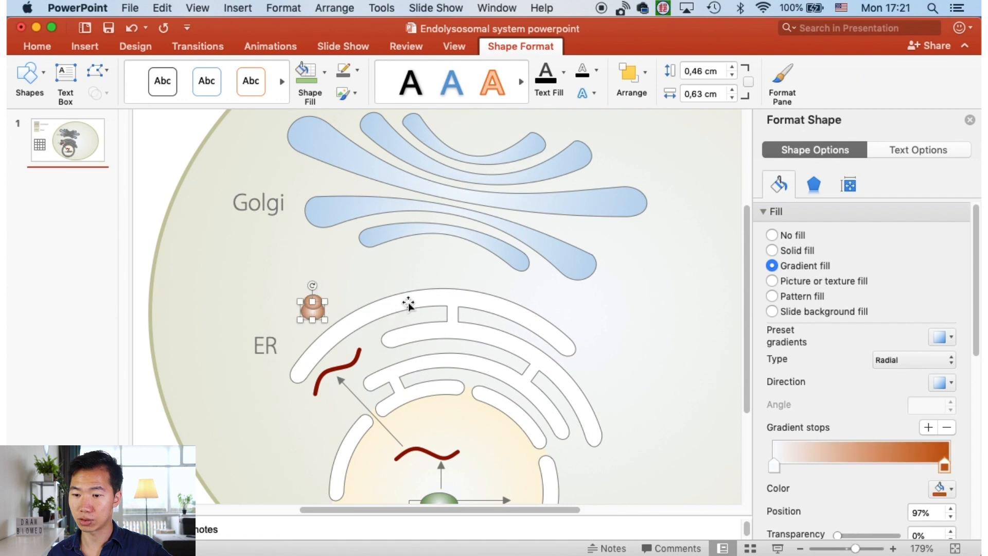
# Step: Select the pump's yellow gradient sphere beside the ATP6AP2/PRR label
pyautogui.click(772, 250)
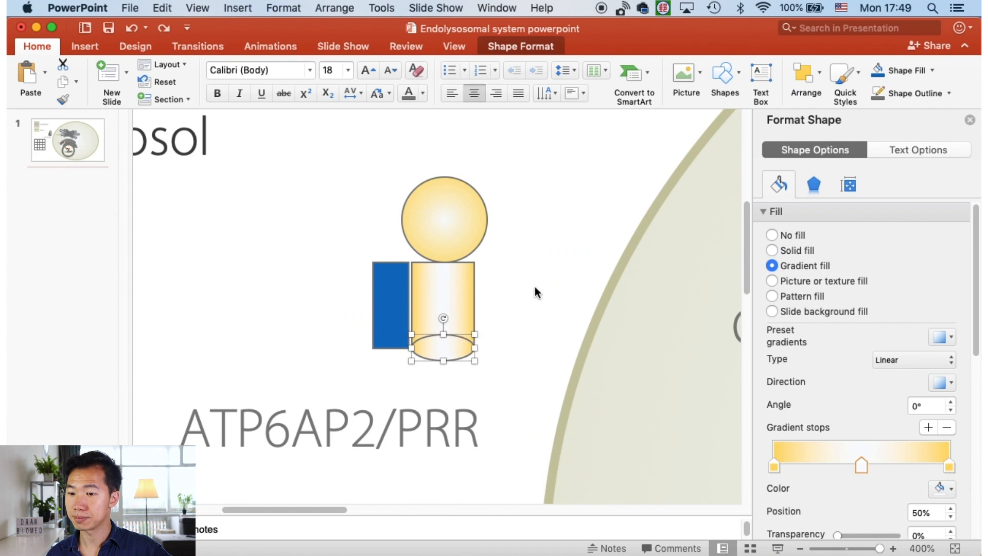
# Step: Recolour the pump's cylinder gradient to orange and its side bar to purple in Format Shape
pyautogui.click(772, 250)
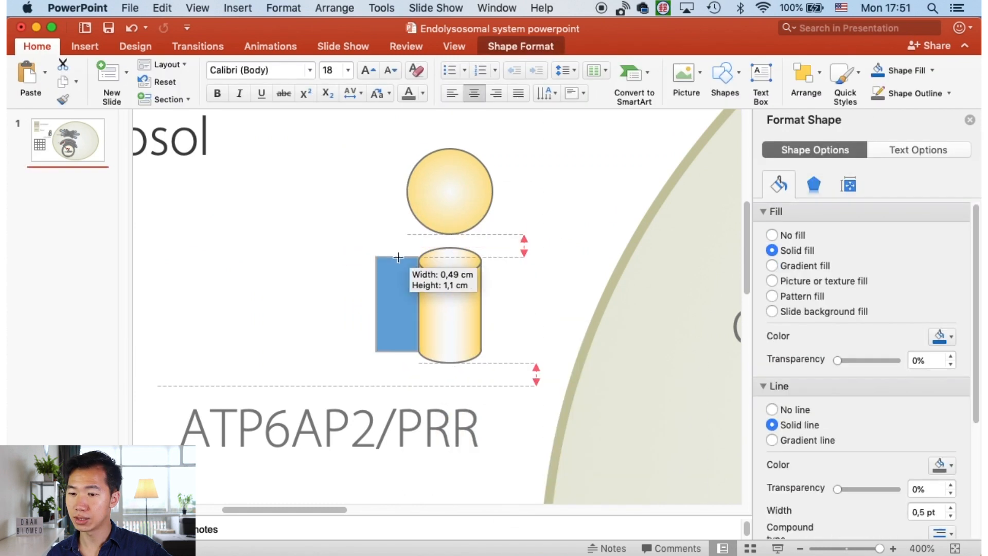
pyautogui.click(771, 266)
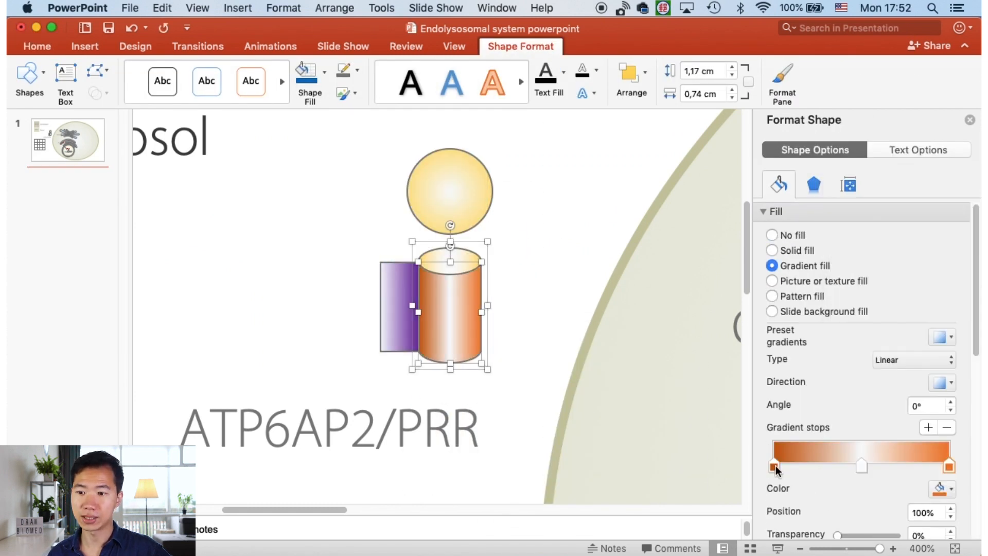
pyautogui.click(942, 399)
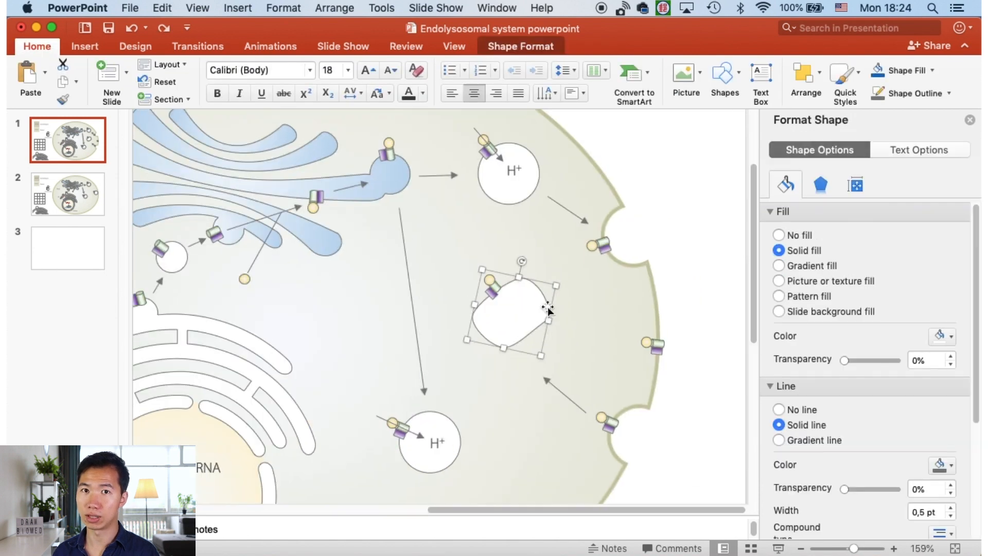
# Step: Seat a copy of the proton pump on the reshaped endosome's edge
pyautogui.click(779, 266)
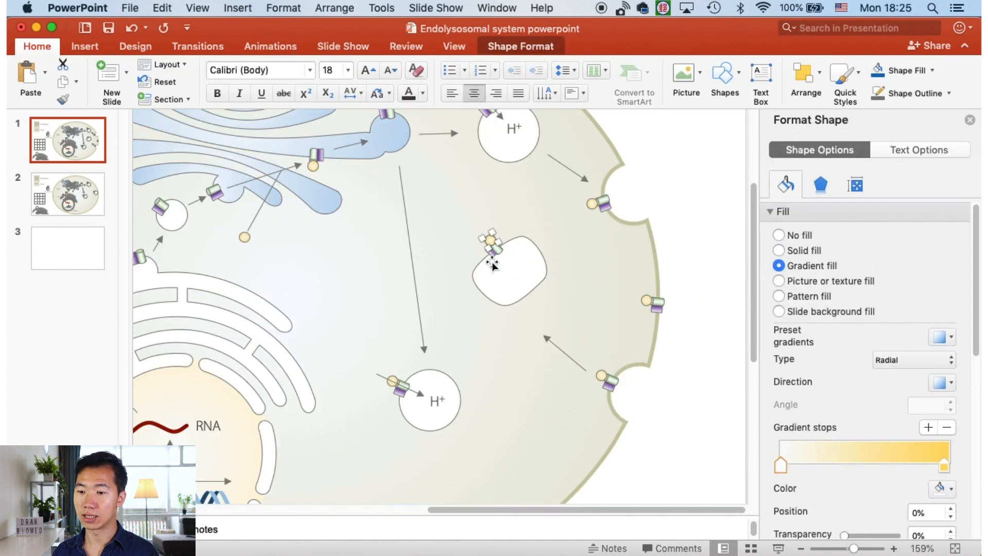